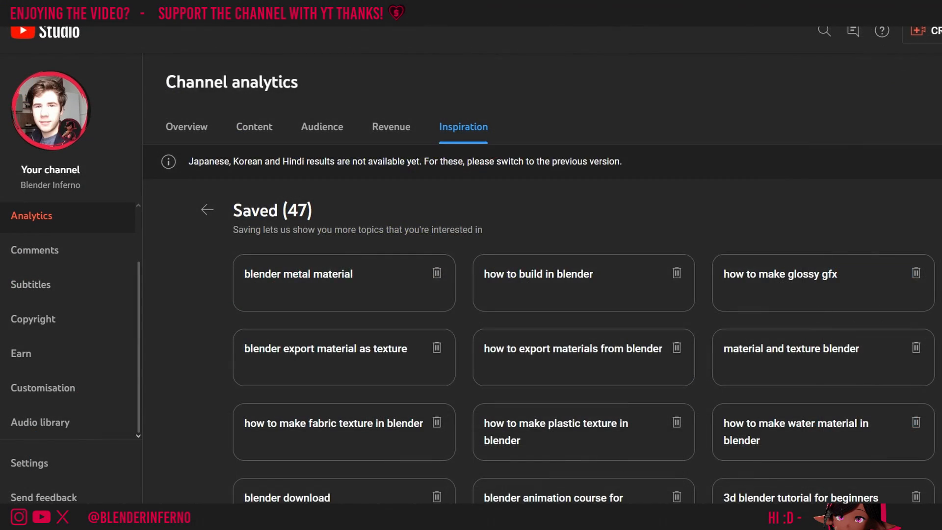
Step: Add a new material to the sphere in Material Properties and rename it 'Metal'
scroll("down", 3)
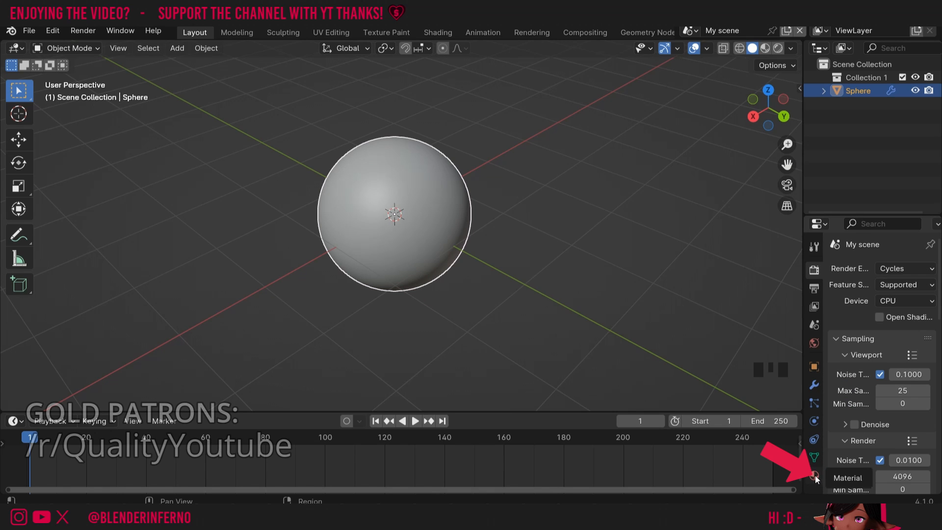
left_click(813, 476)
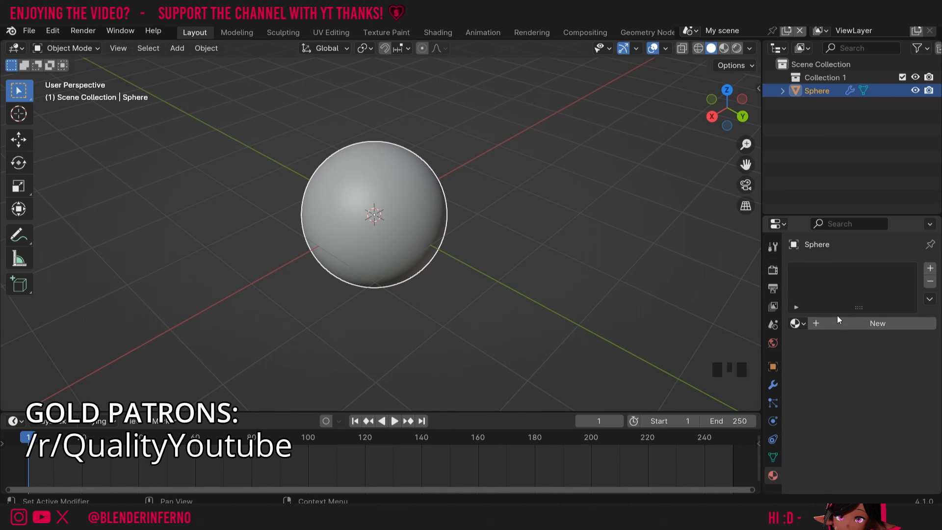
left_click(877, 322)
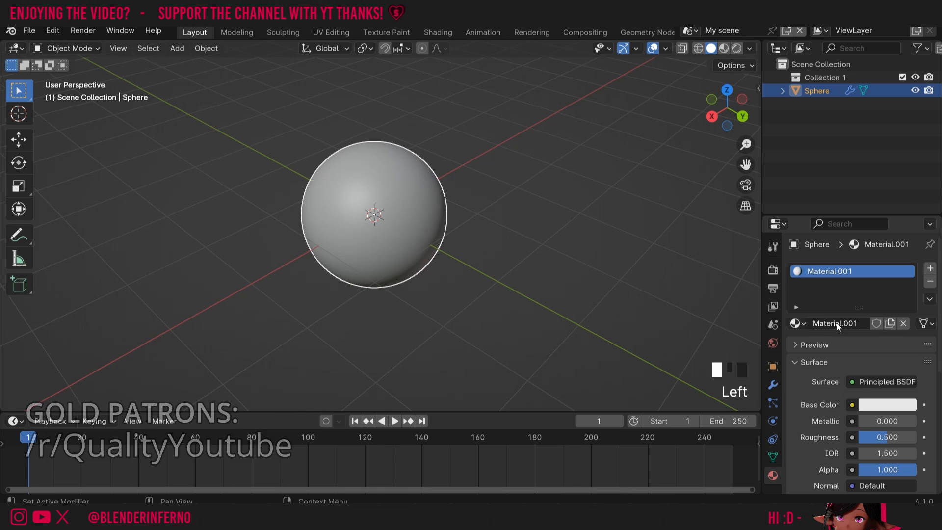
double_click(835, 323)
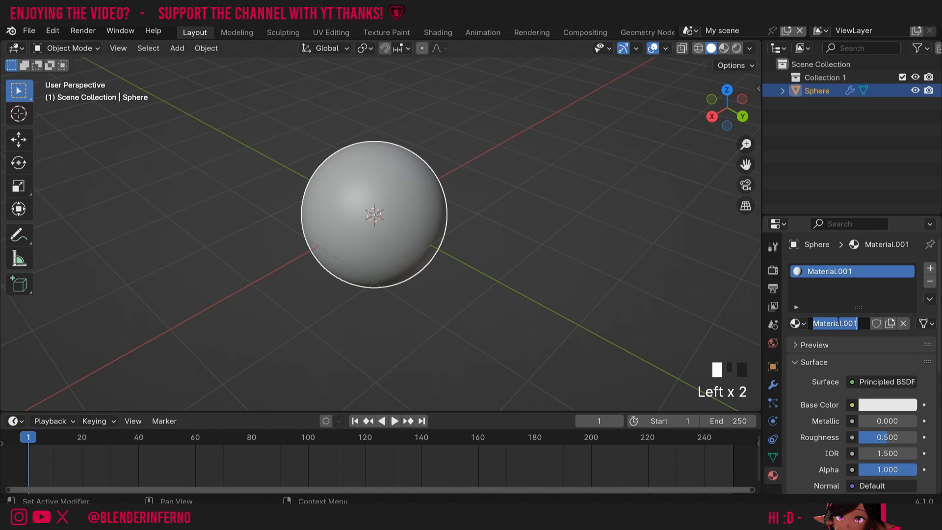
type("Metal")
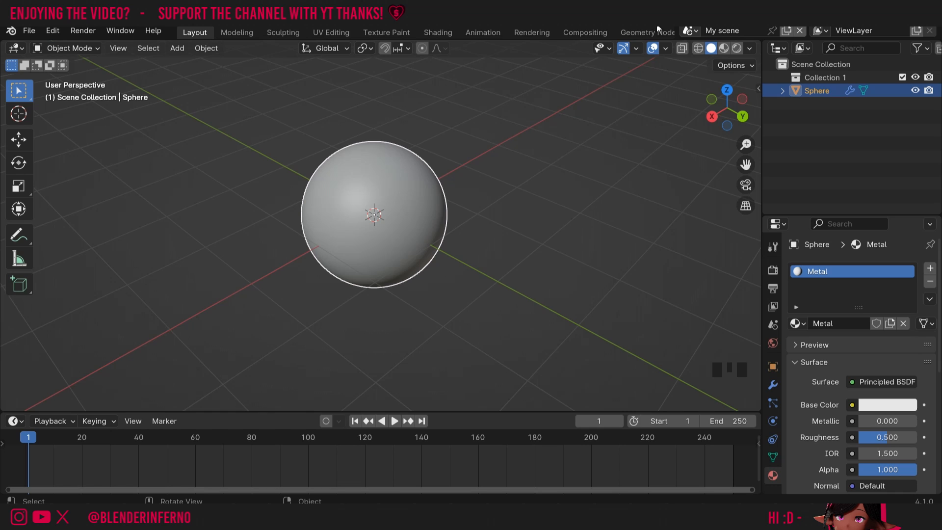
mouse_move(719, 59)
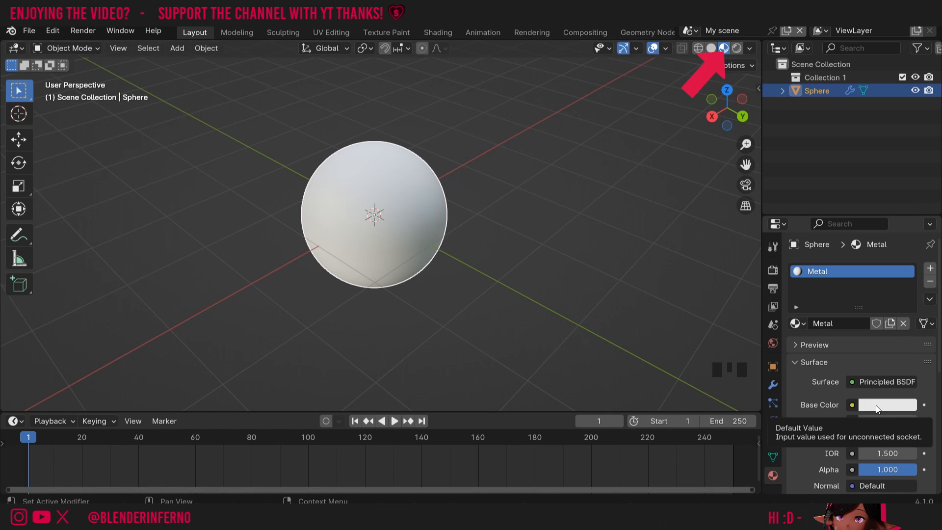
Step: Undo a stray base colour change and lower Metal's roughness to about 0.09
left_click(886, 404)
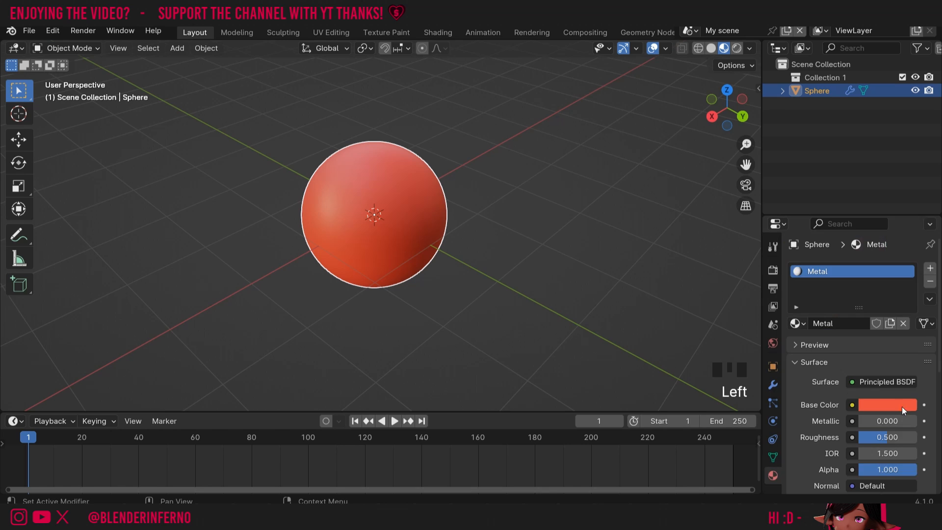
key("ctrl+z")
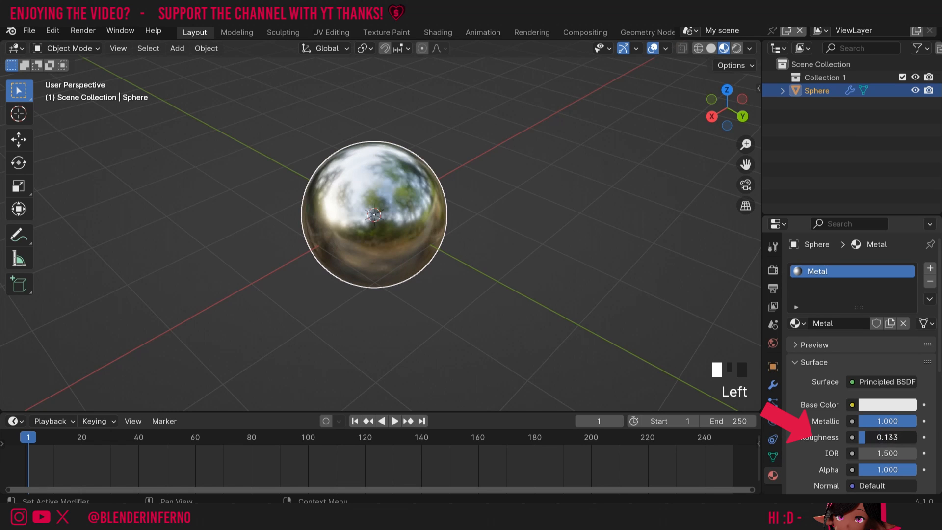
left_click(887, 436)
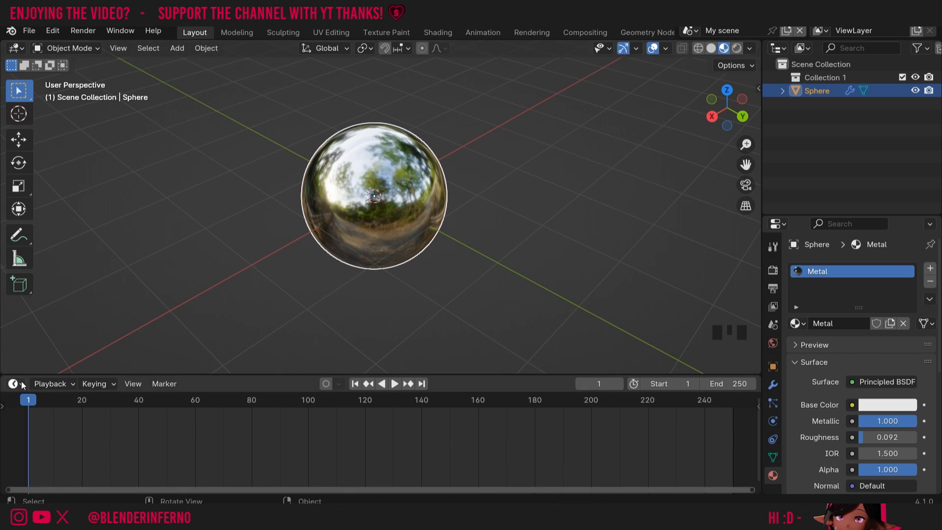
Step: Switch the Timeline area to the Shader Editor showing Metal's Principled BSDF node
left_click(12, 383)
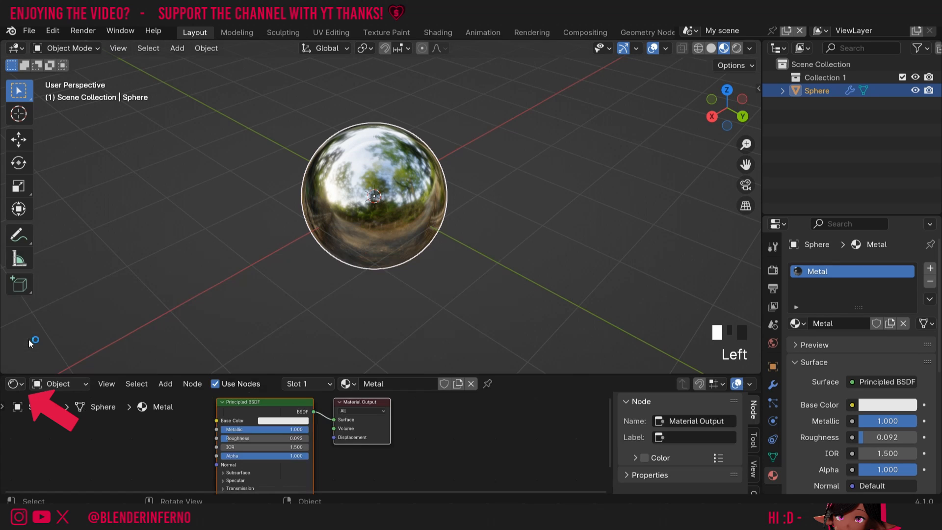
mouse_move(238, 446)
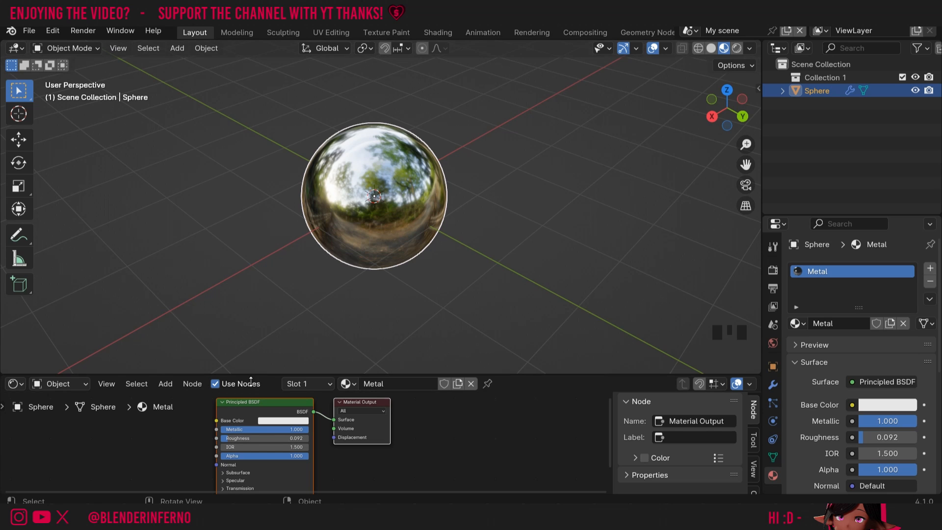
mouse_move(195, 373)
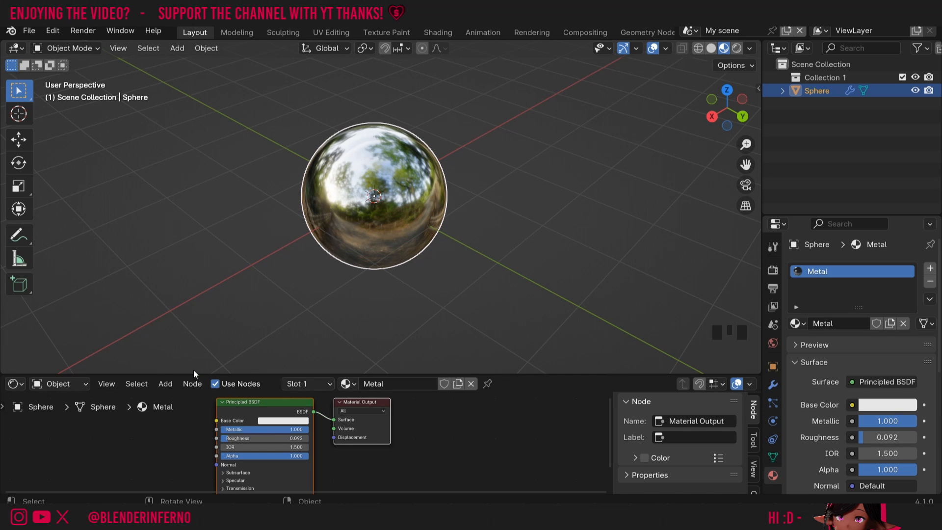